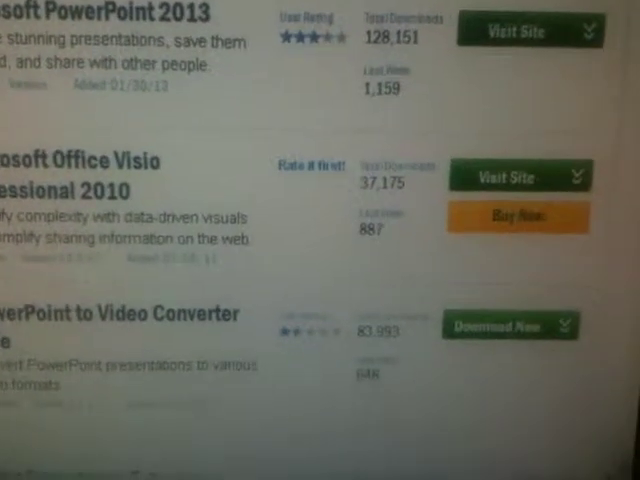
Step: Start the download of PowerPoint to Video Converter Free from Download.com
scroll("down", 3)
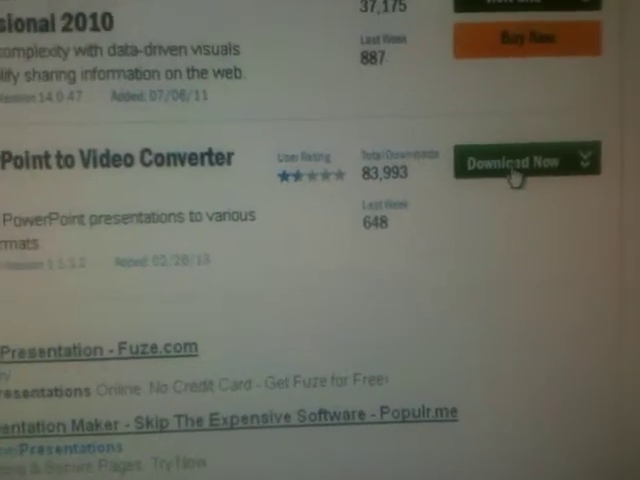
left_click(518, 160)
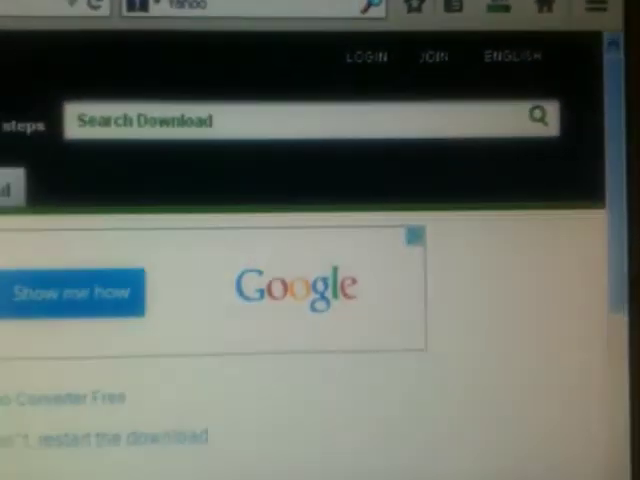
Step: Scroll down the download page while the converter installer finishes downloading
scroll("down", 3)
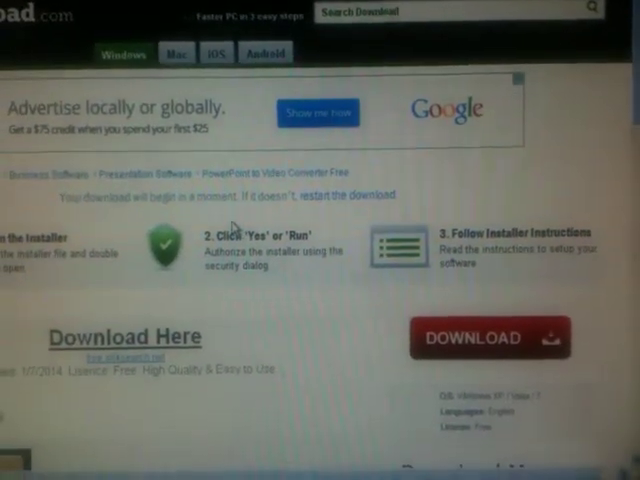
scroll("down", 3)
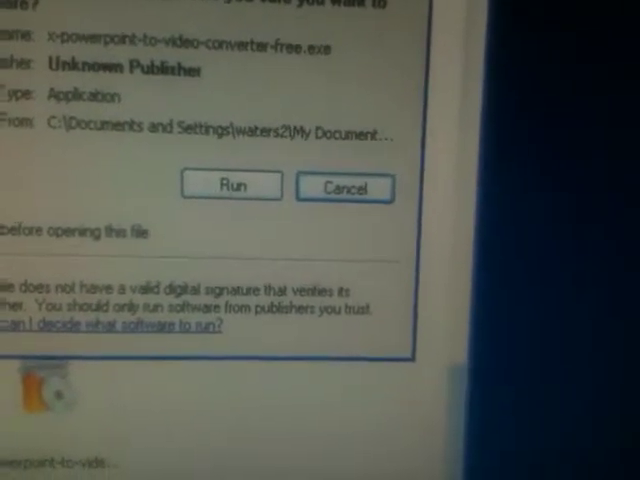
Step: Run x-powerpoint-to-video-converter-free.exe from the Open File security warning
left_click(230, 186)
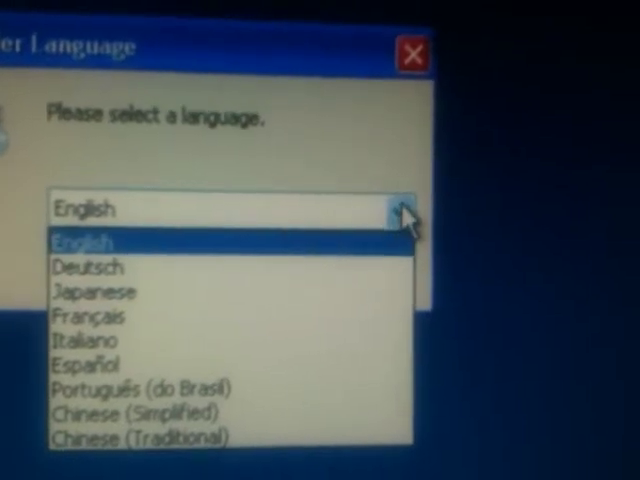
Step: Choose English as the installer language and confirm it
left_click(83, 242)
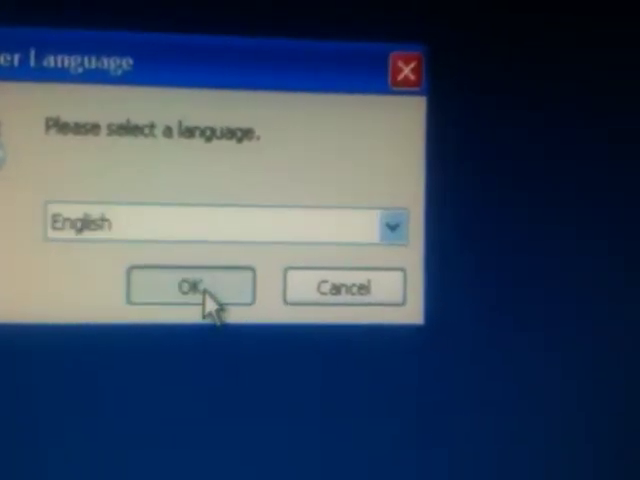
left_click(190, 287)
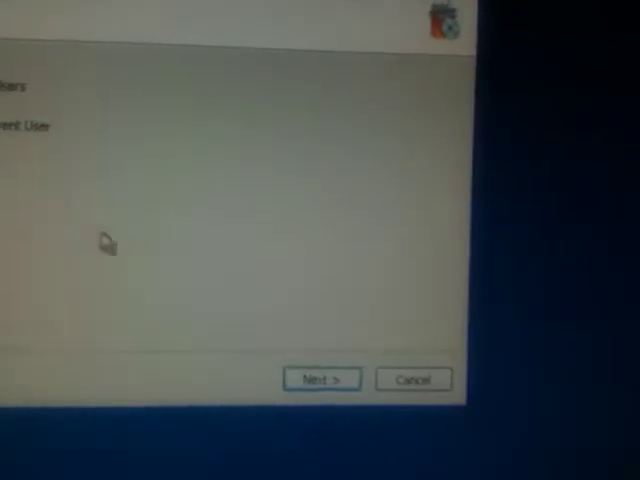
Step: Continue past the welcome page and agree to the license agreement
left_click(321, 379)
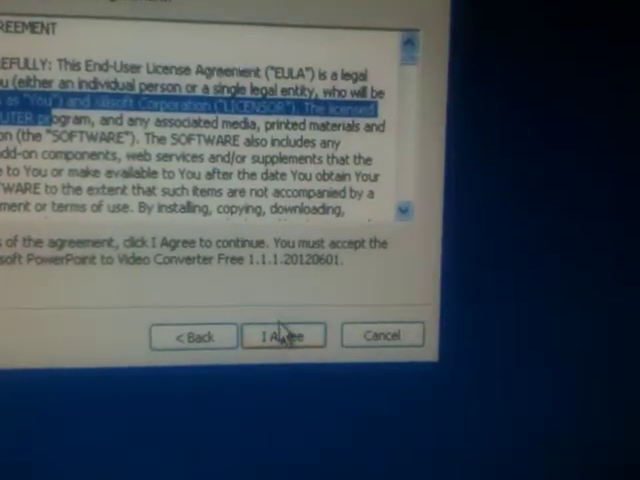
left_click(285, 335)
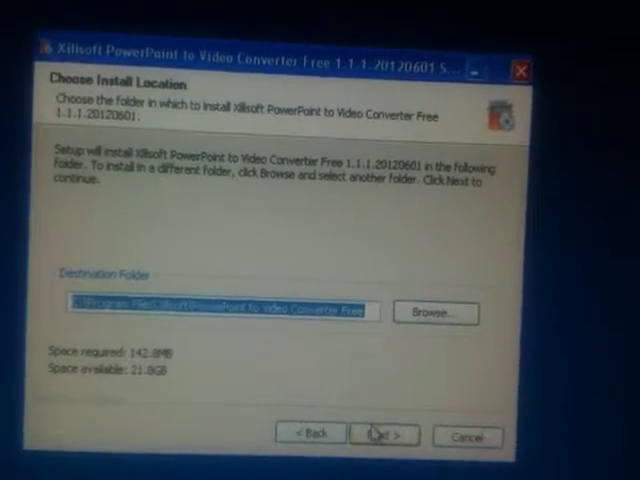
Step: Keep default install folder, Start Menu folder, desktop and quick launch icons, and install
left_click(384, 434)
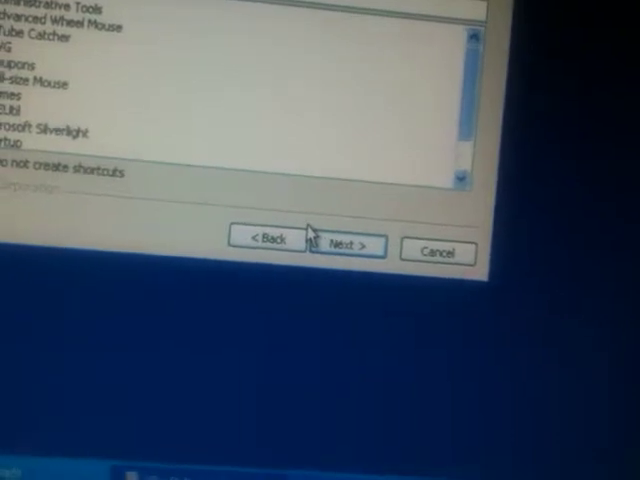
left_click(351, 242)
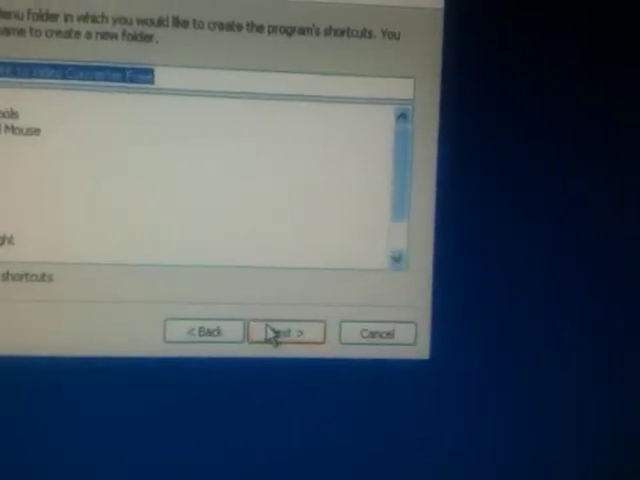
left_click(283, 331)
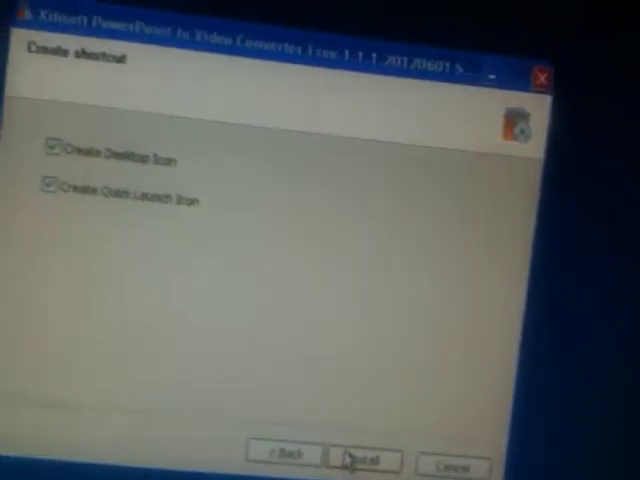
left_click(362, 459)
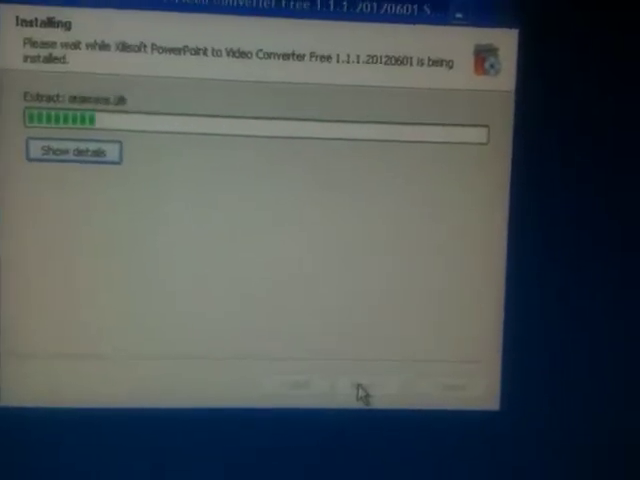